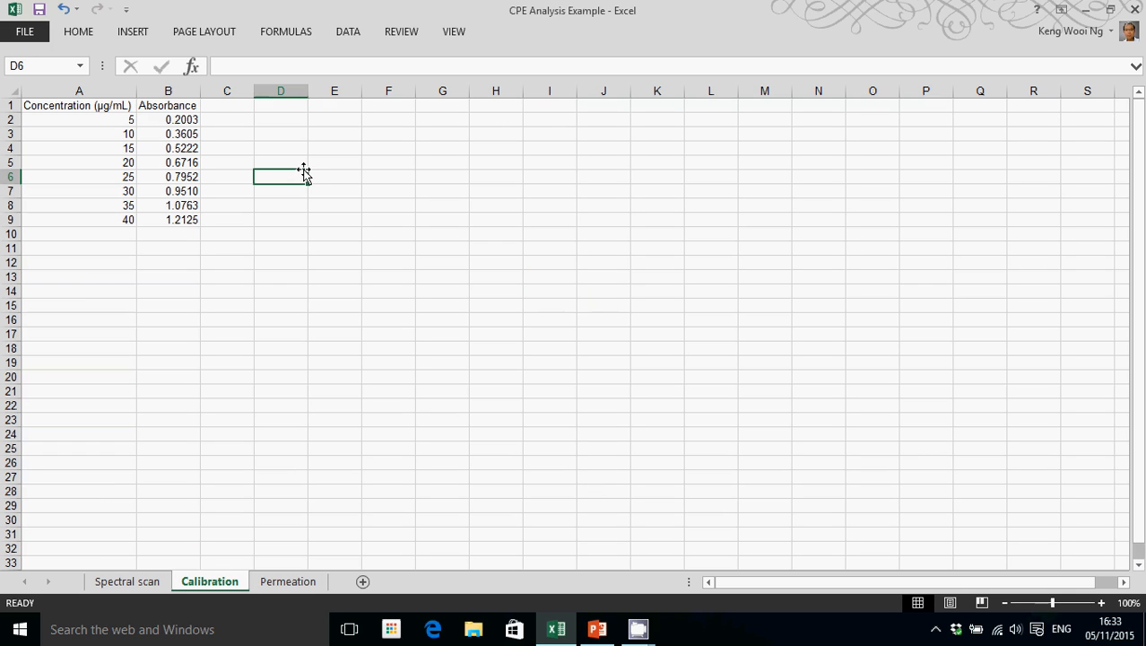
{"action": "mouse_move", "coordinate": [115, 132]}
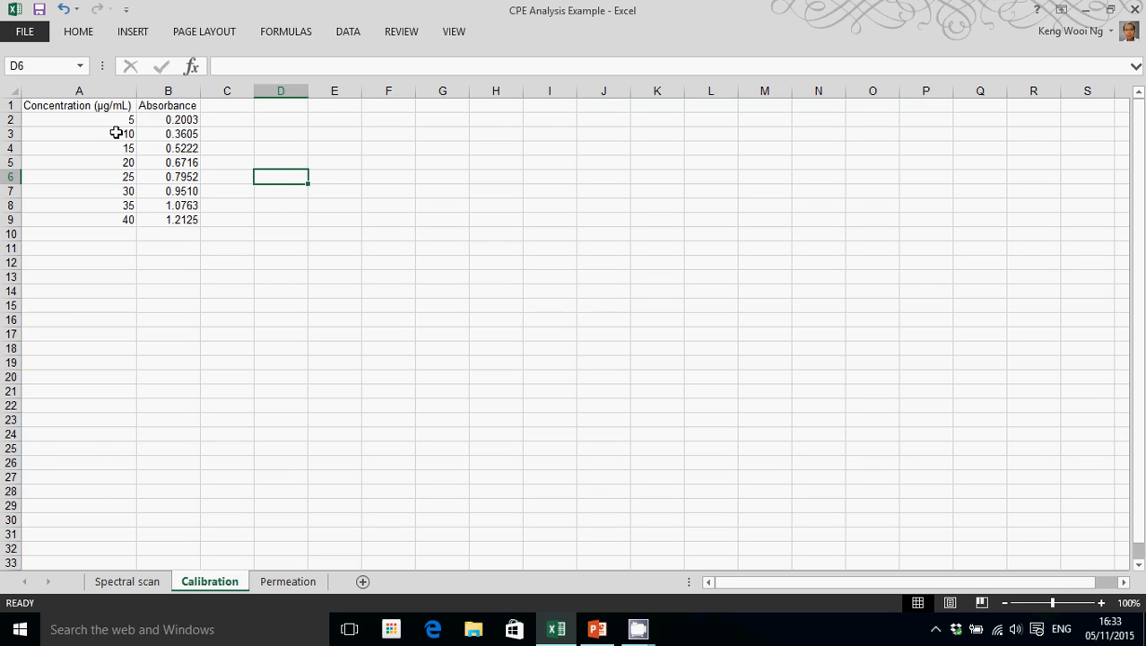
After a few trial selections, select A1:B9 with both concentration and absorbance headers
{"action": "left_click_drag", "start_coordinate": [79, 105], "coordinate": [167, 191]}
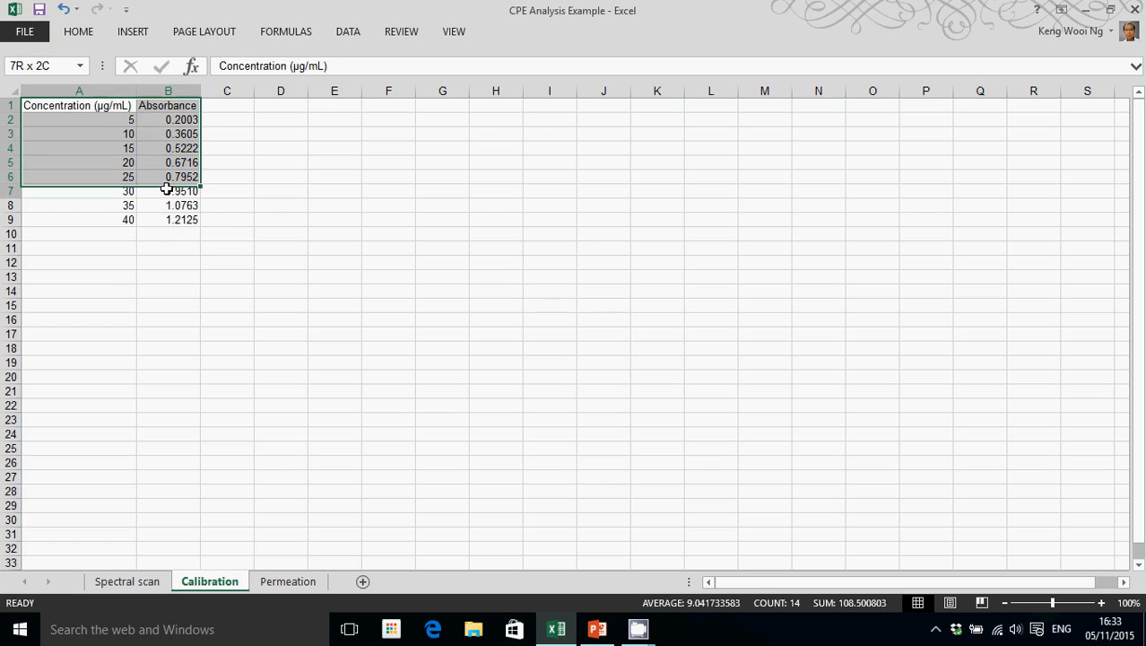
{"action": "left_click", "coordinate": [168, 248]}
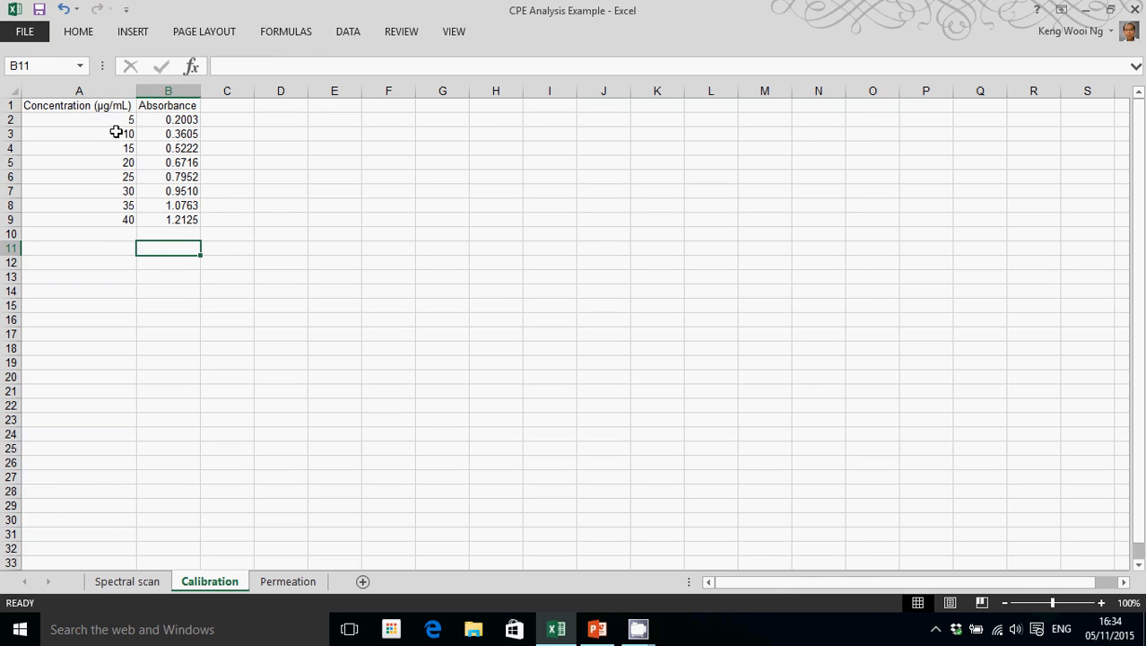
{"action": "left_click_drag", "start_coordinate": [79, 104], "coordinate": [79, 219]}
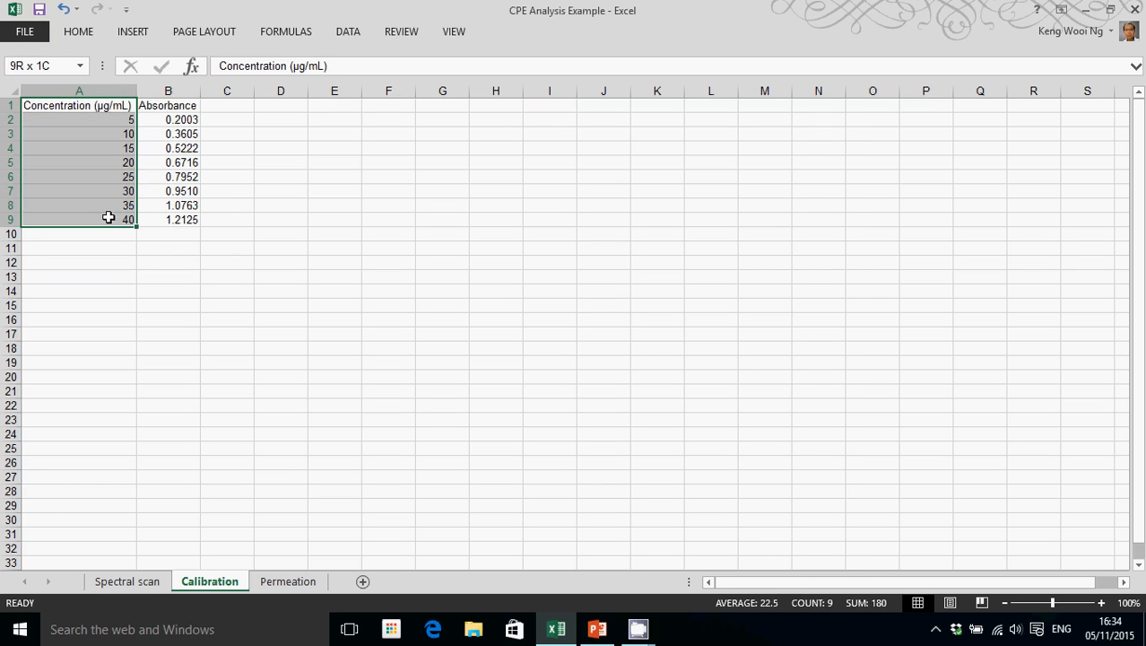
{"action": "left_click", "coordinate": [78, 105]}
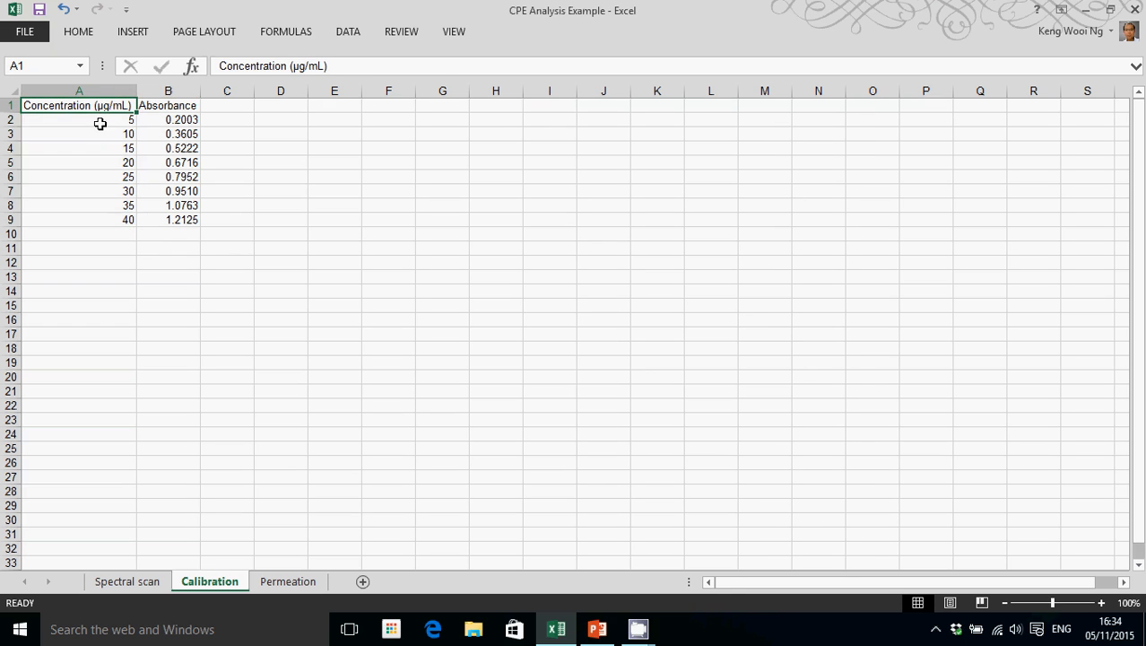
{"action": "left_click_drag", "start_coordinate": [79, 119], "coordinate": [79, 220]}
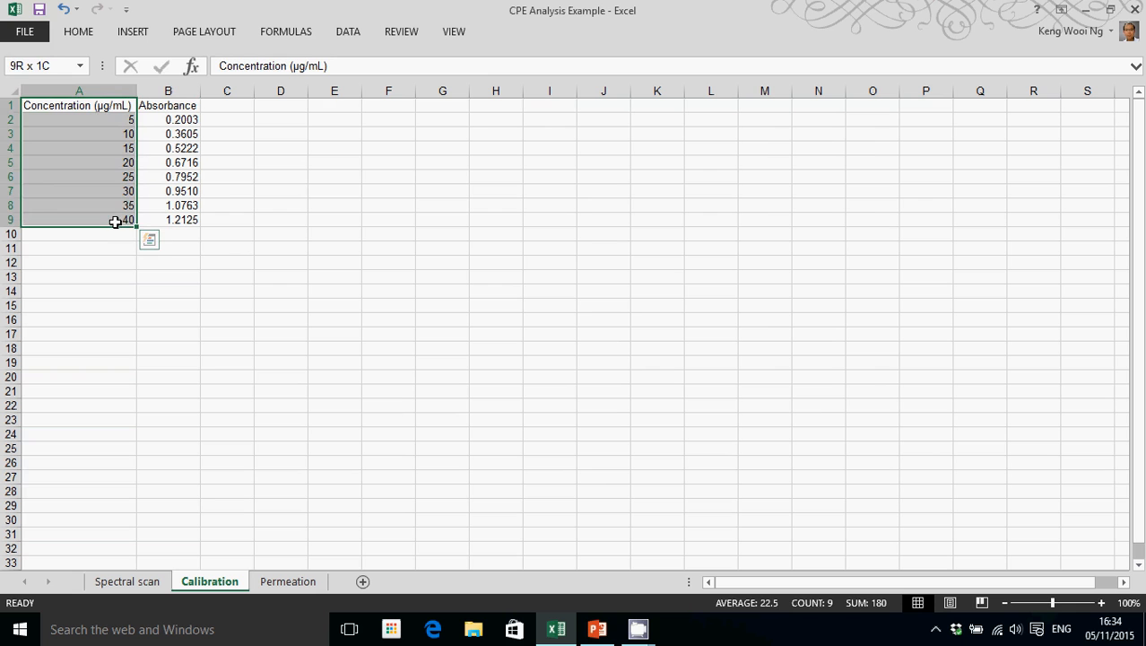
{"action": "left_click", "coordinate": [167, 249]}
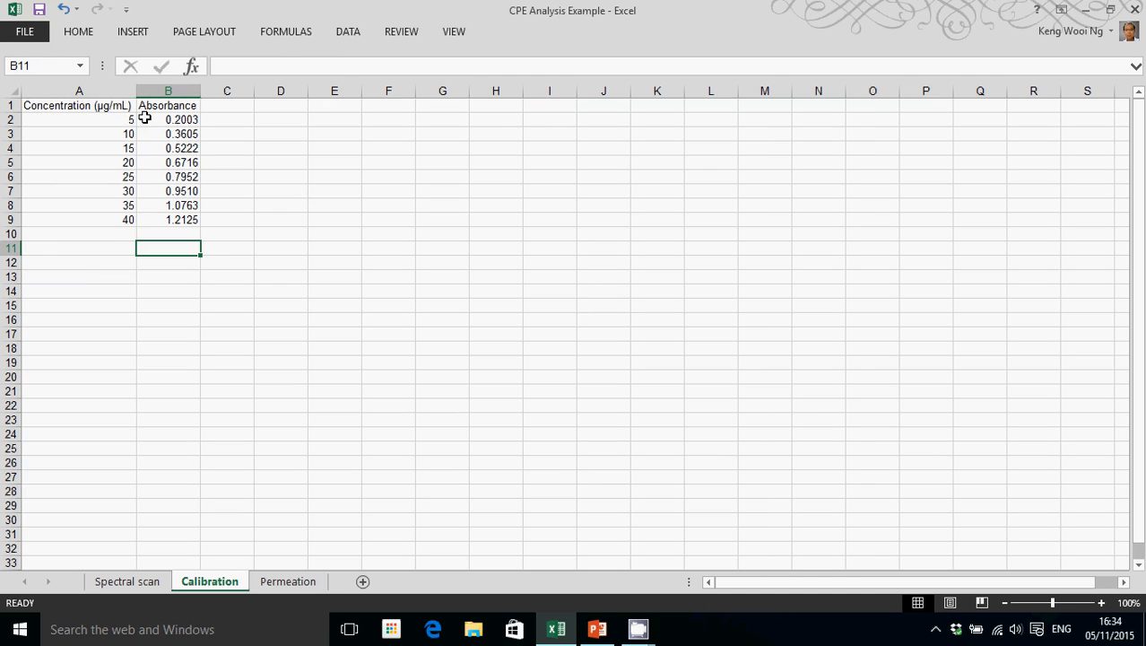
{"action": "mouse_move", "coordinate": [162, 141]}
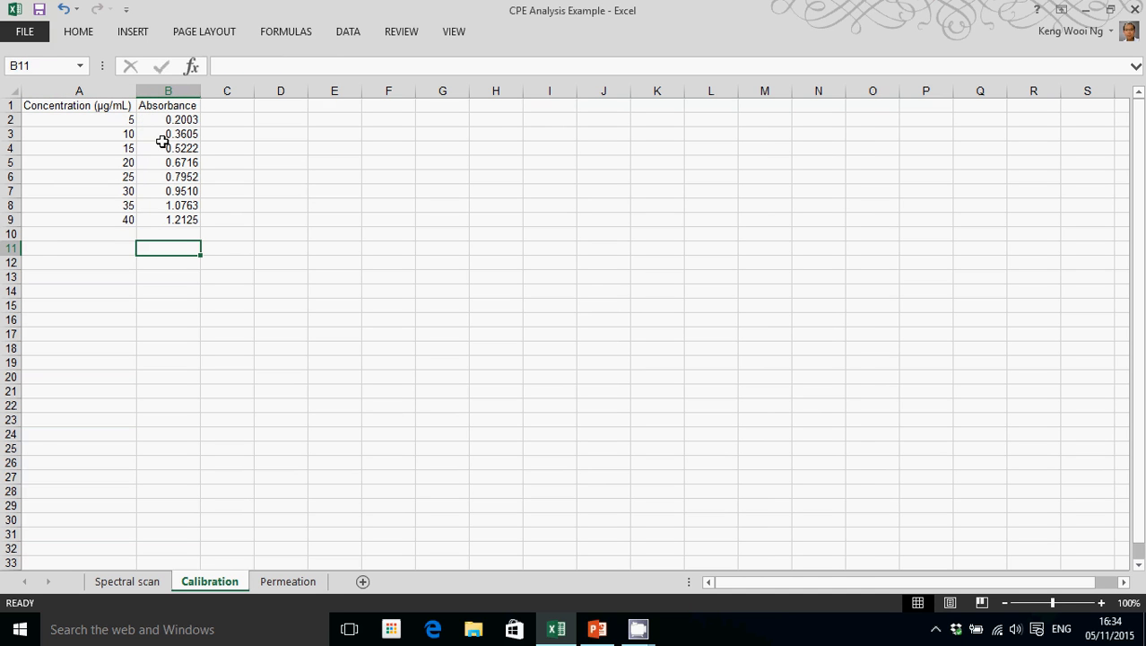
{"action": "mouse_move", "coordinate": [144, 141]}
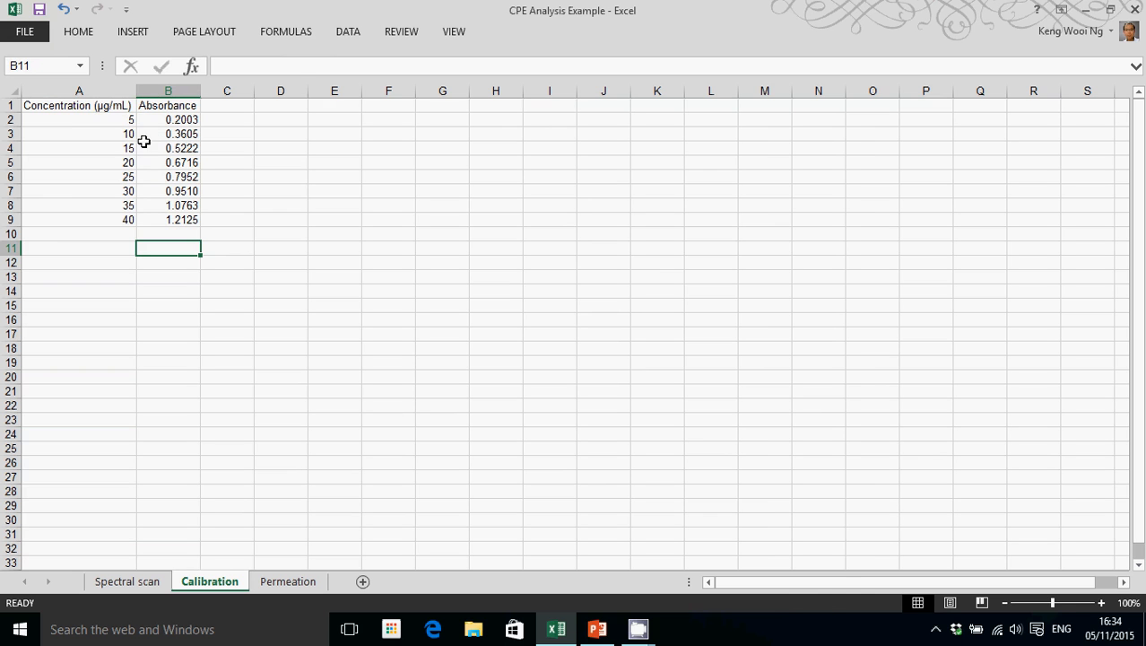
{"action": "left_click_drag", "start_coordinate": [79, 105], "coordinate": [169, 219]}
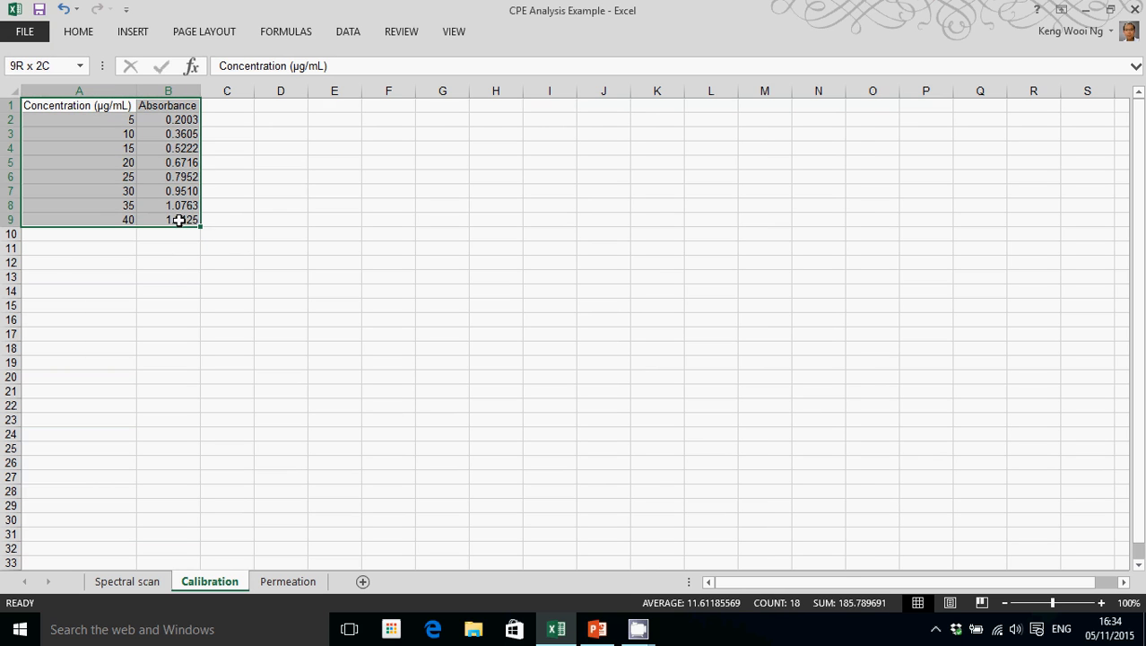
Insert a marker-only scatter chart of absorbance versus concentration from the Insert tab
{"action": "left_click", "coordinate": [348, 31]}
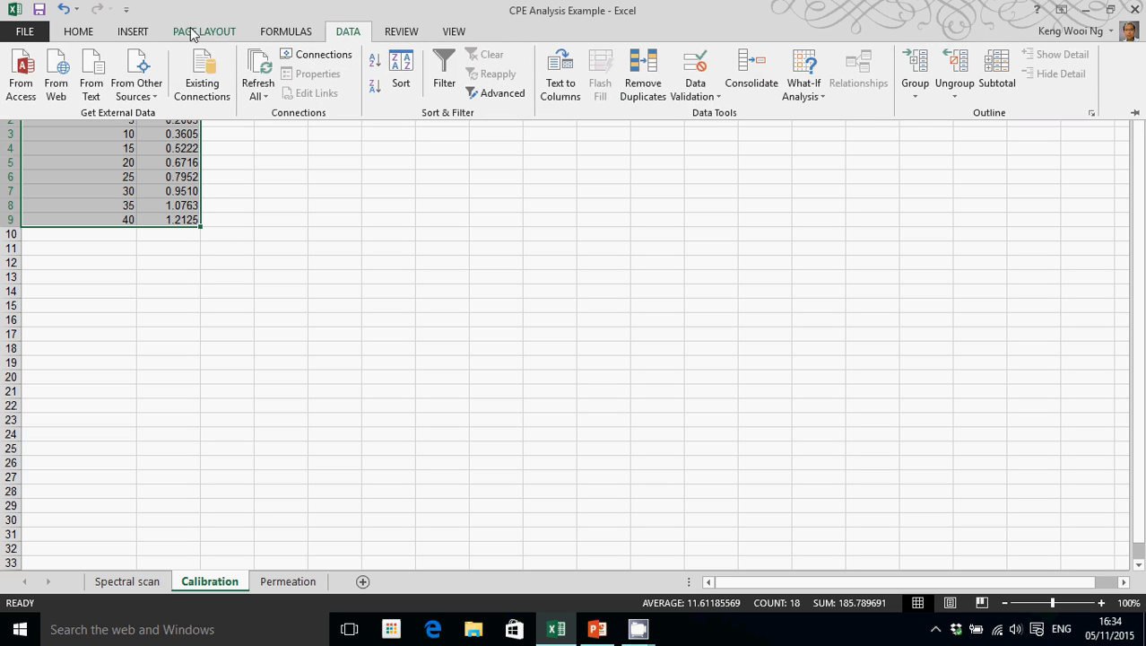
{"action": "left_click", "coordinate": [132, 31]}
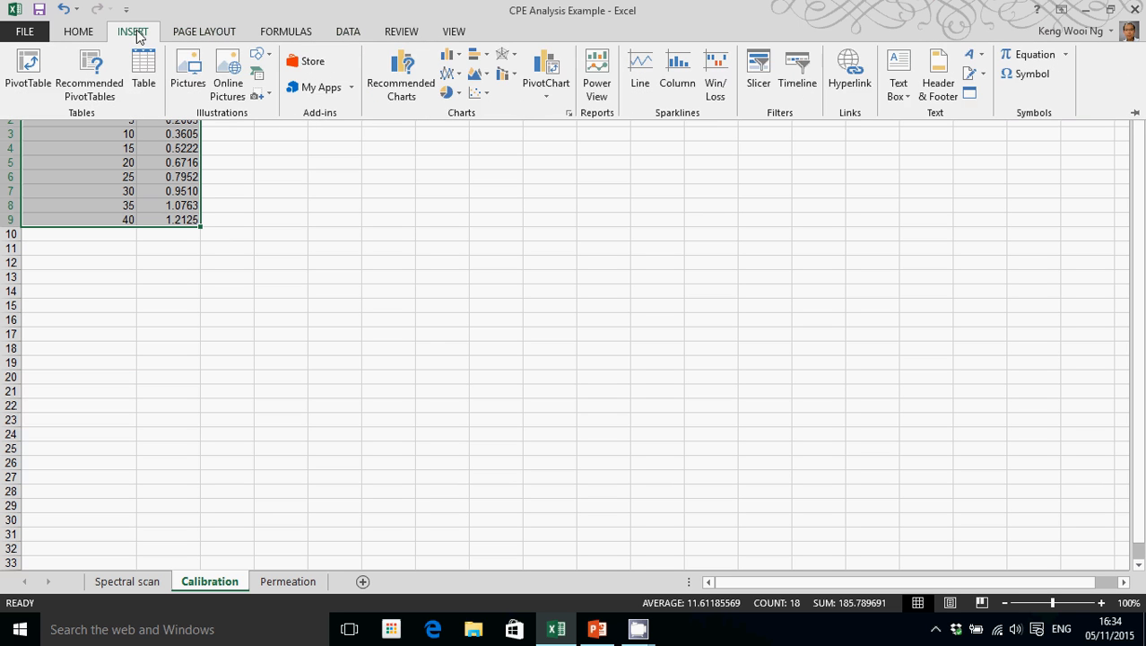
{"action": "left_click", "coordinate": [479, 93]}
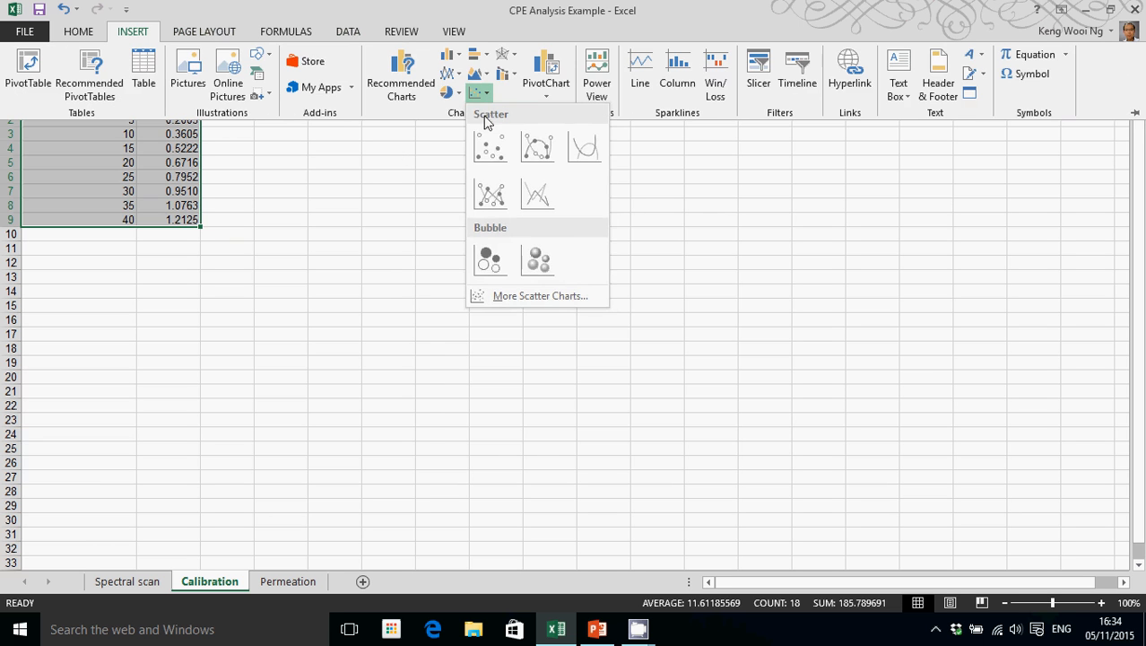
{"action": "left_click", "coordinate": [490, 146]}
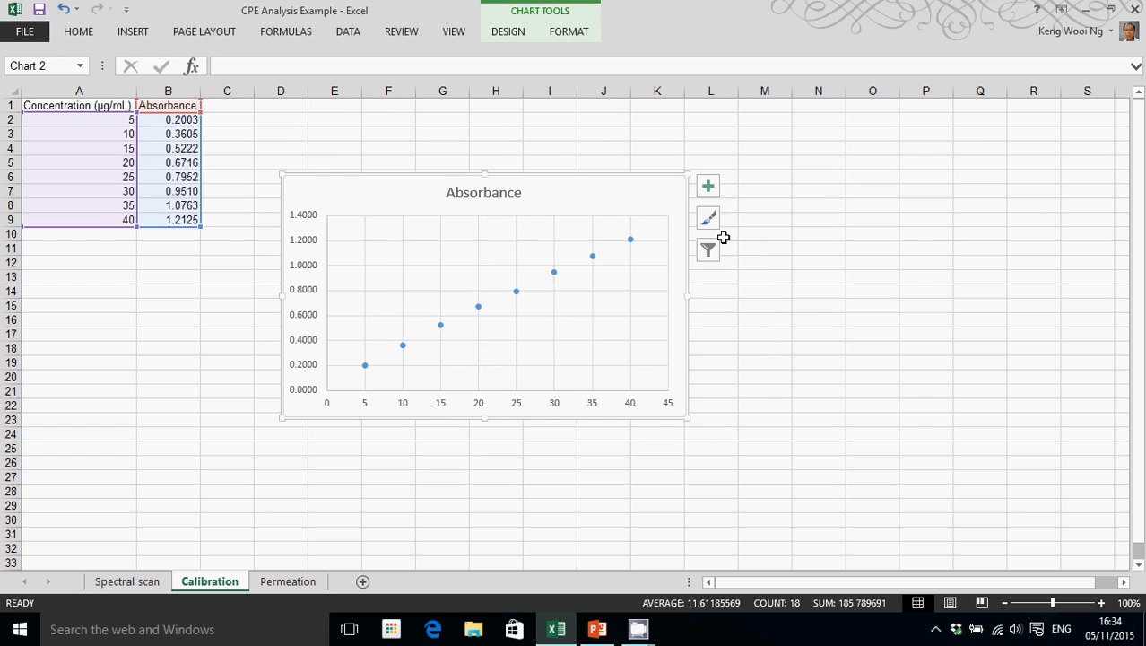
Title the horizontal axis 'Concentration (µg/mL)' and the vertical axis 'Absorbance'
{"action": "left_click", "coordinate": [708, 185]}
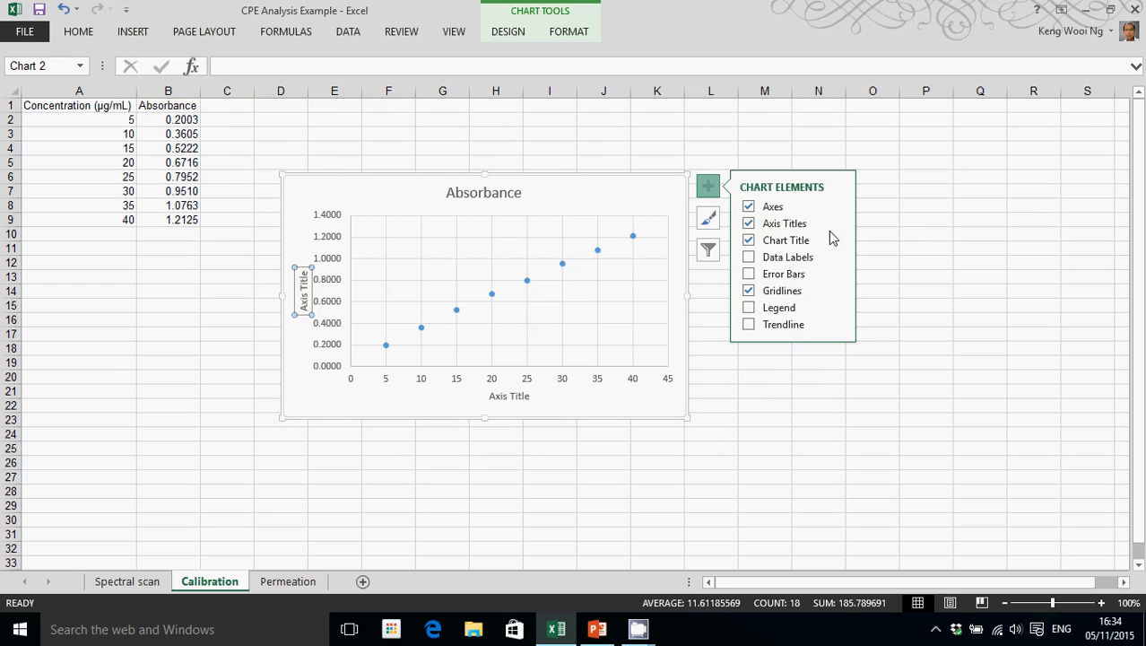
{"action": "left_click", "coordinate": [508, 396]}
{"action": "type", "text": "Concentration (µg/mL)"}
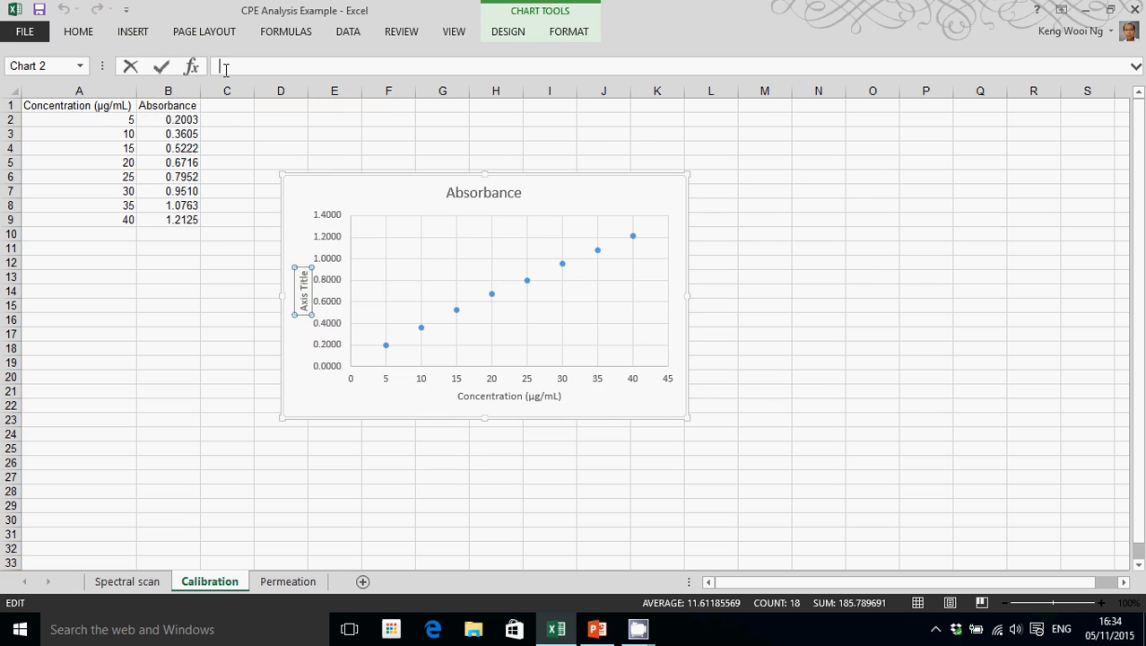
{"action": "left_click", "coordinate": [167, 105]}
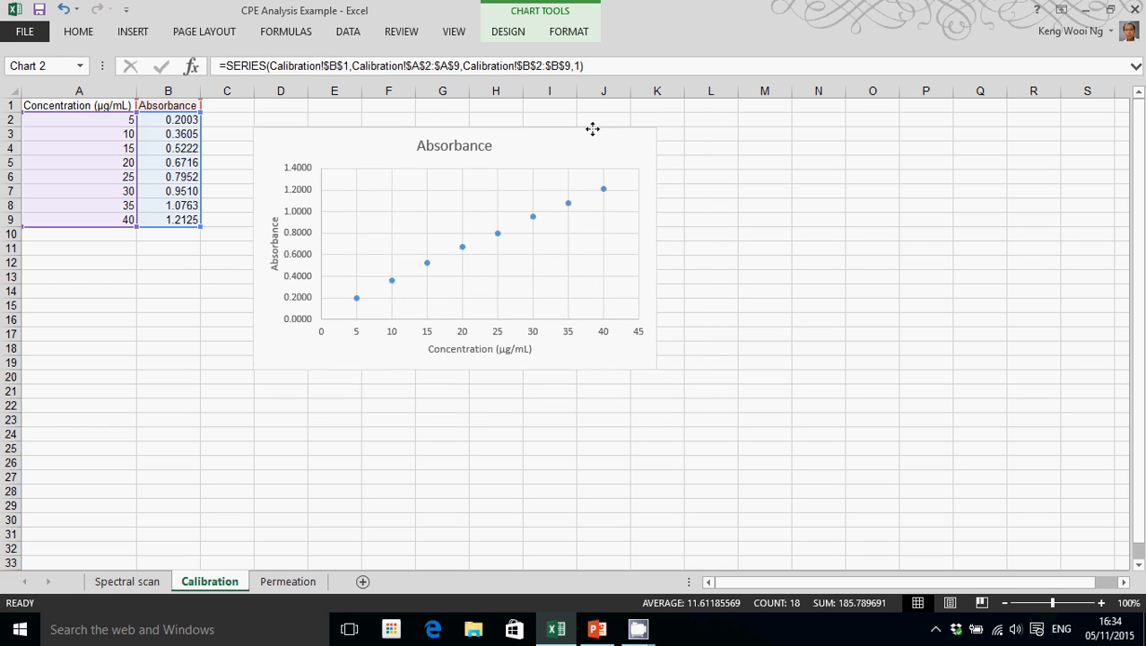
{"action": "left_click", "coordinate": [453, 246]}
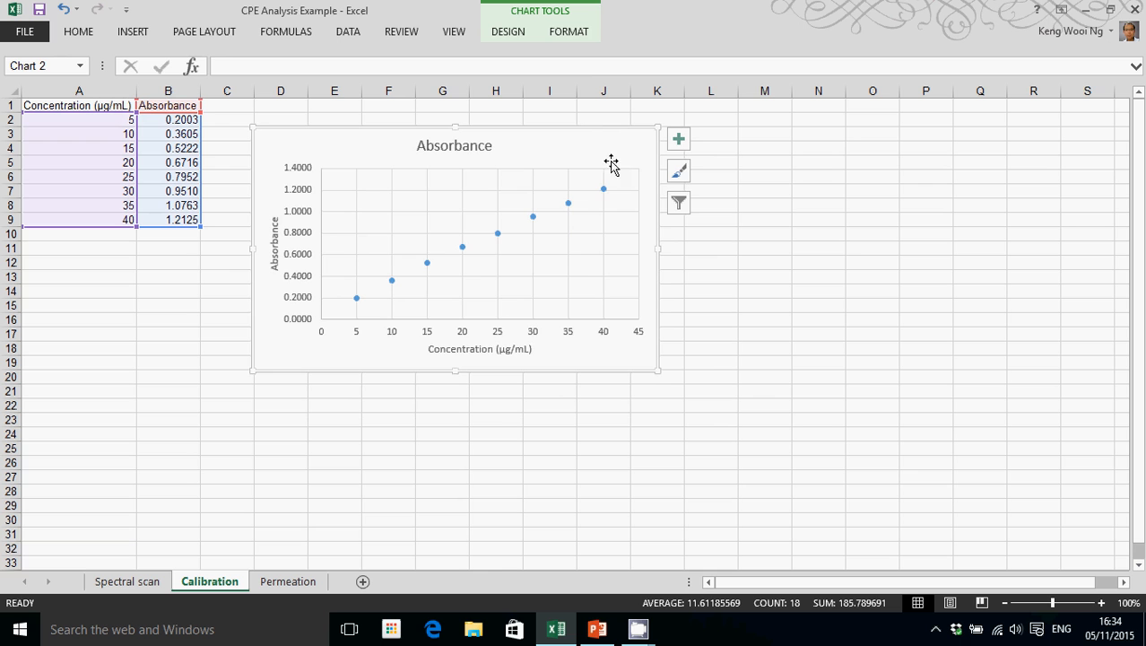
{"action": "mouse_move", "coordinate": [466, 258]}
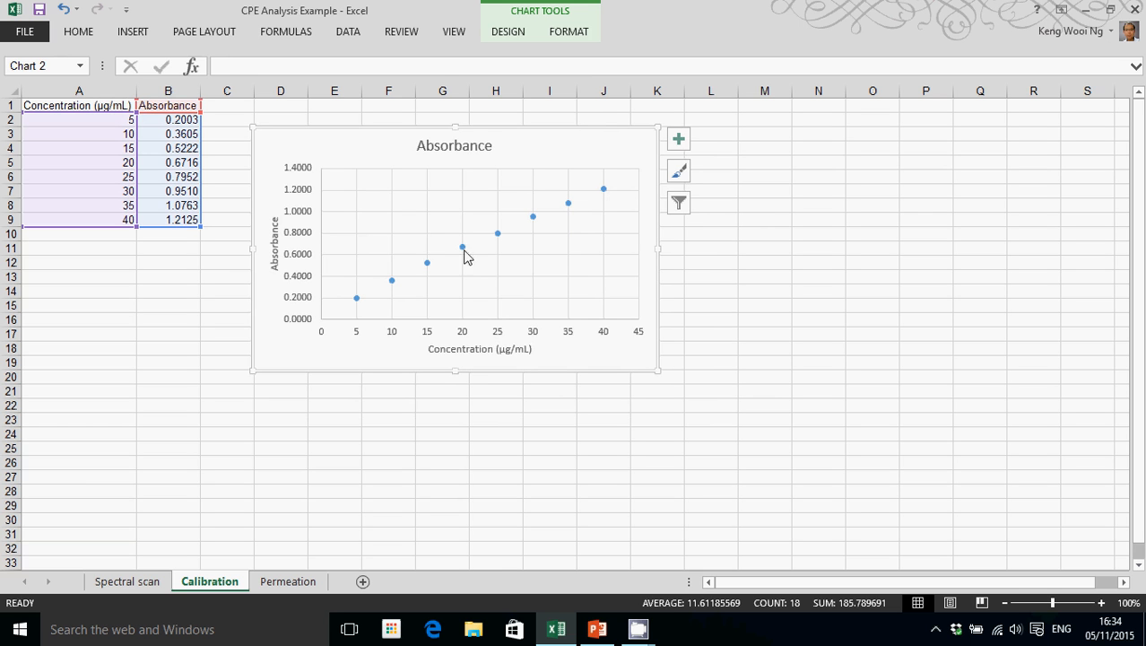
{"action": "mouse_move", "coordinate": [356, 332]}
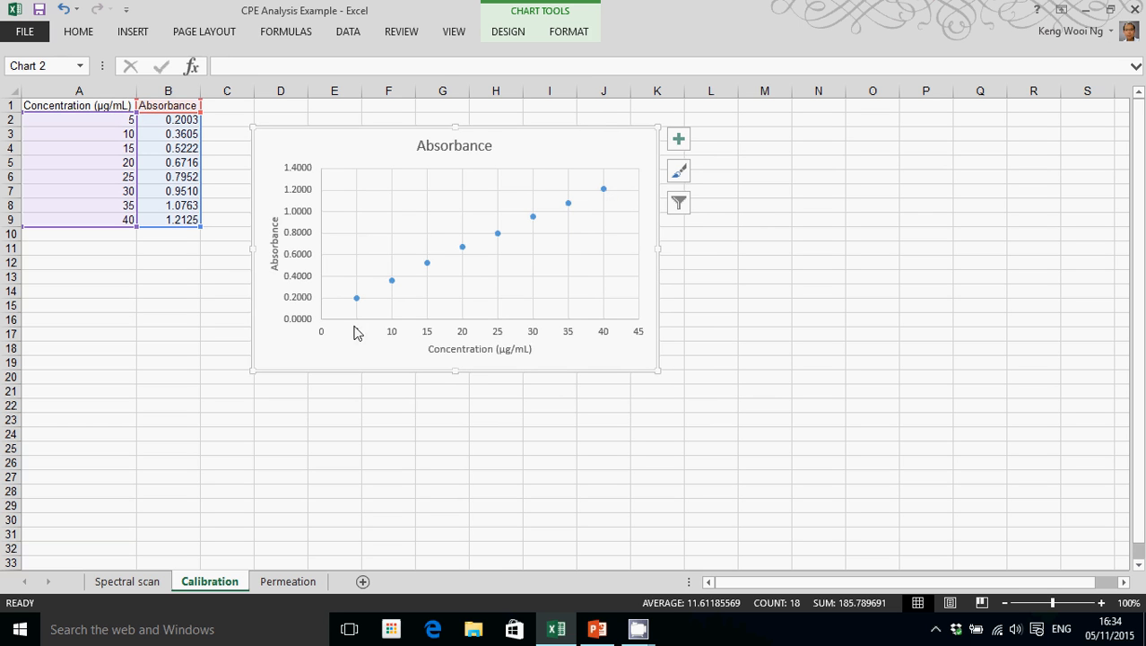
{"action": "mouse_move", "coordinate": [472, 271]}
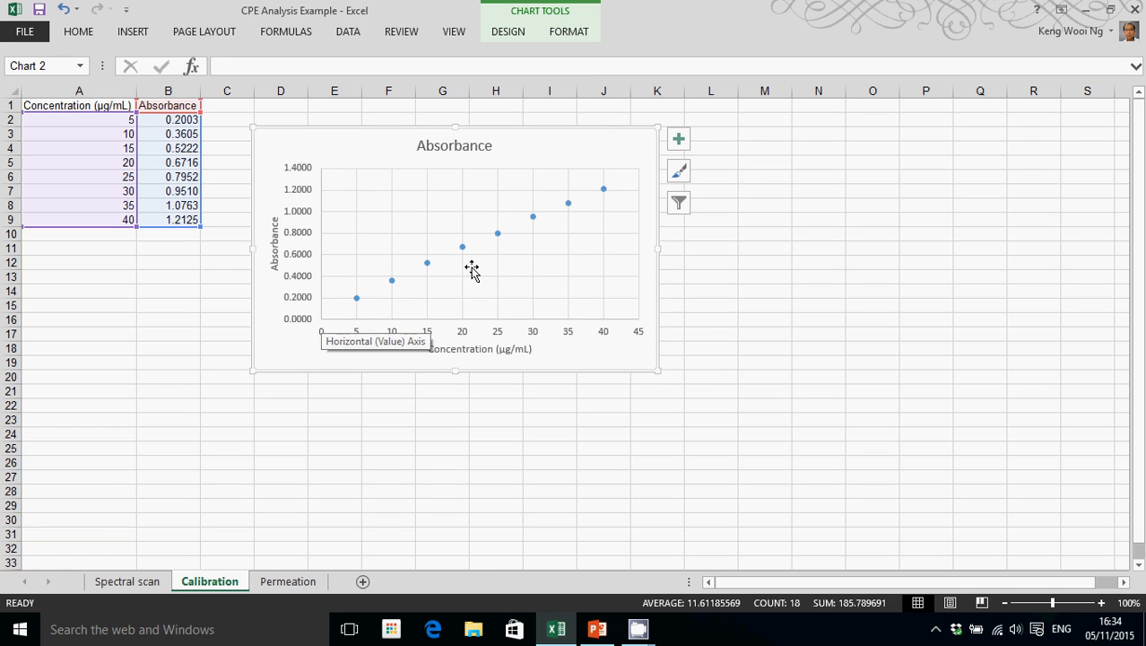
Add a linear trendline to the absorbance data series
{"action": "left_click", "coordinate": [604, 189]}
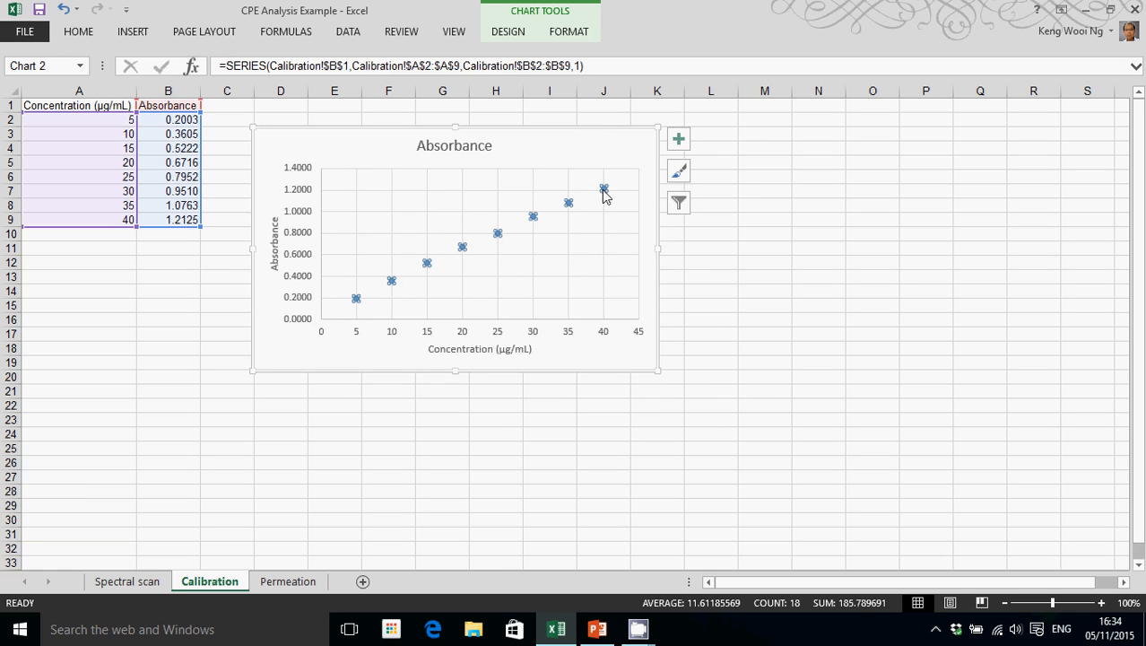
{"action": "mouse_move", "coordinate": [592, 200]}
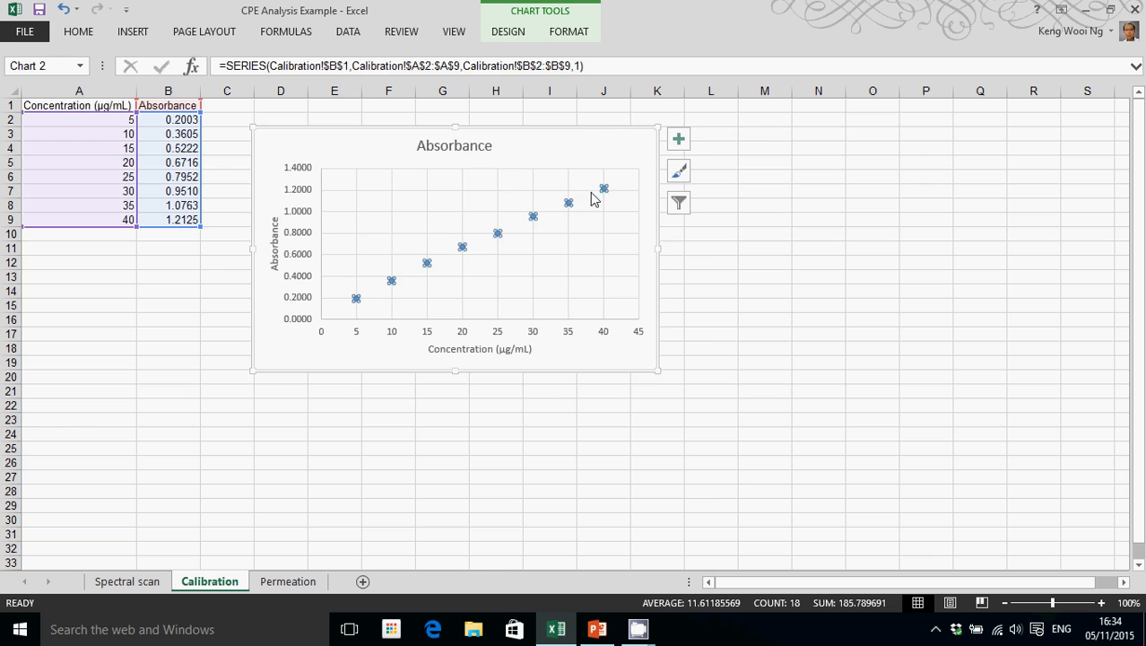
{"action": "mouse_move", "coordinate": [592, 220]}
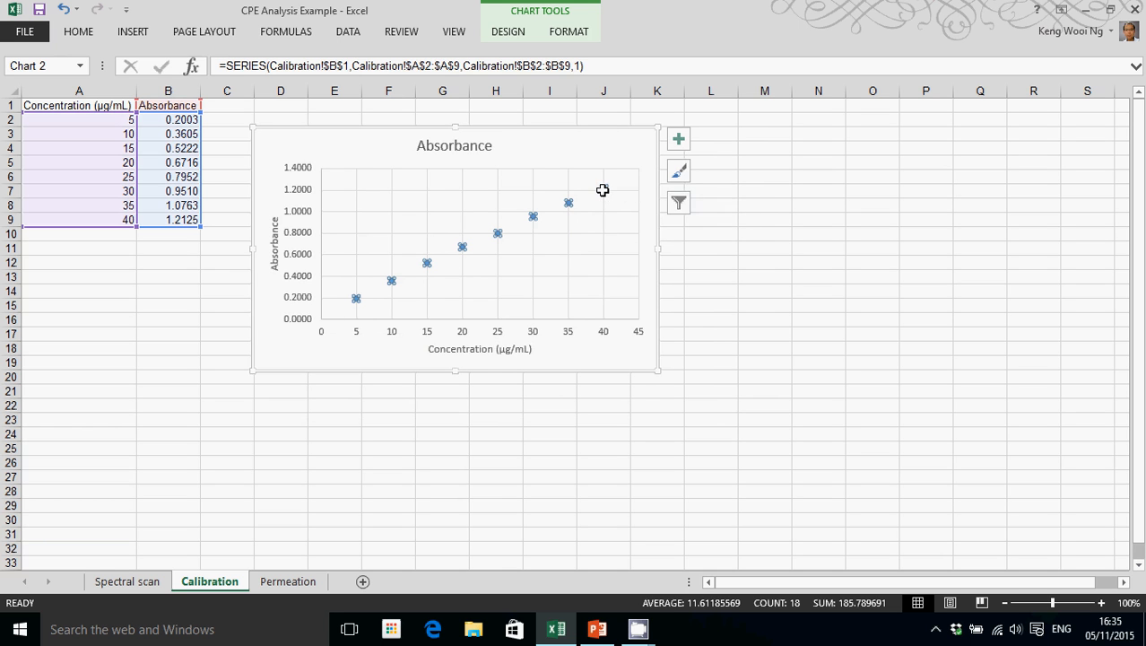
{"action": "right_click", "coordinate": [603, 190]}
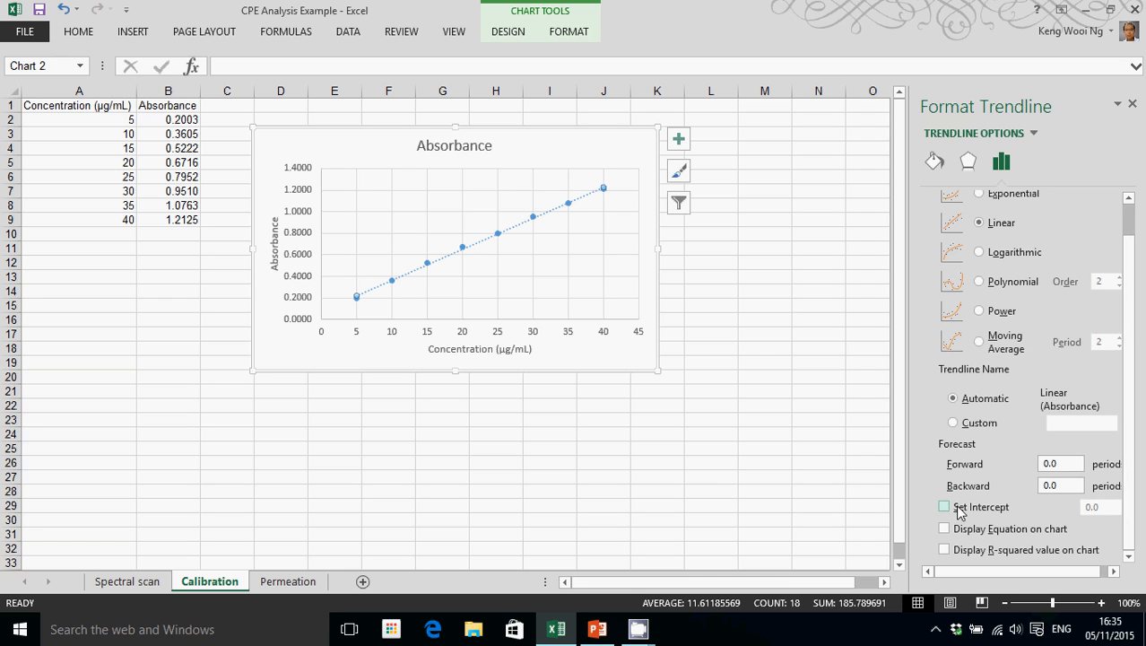
Set the trendline intercept to 0 and display equation y = 0.0315x and R² = 0.9872
{"action": "left_click", "coordinate": [943, 505]}
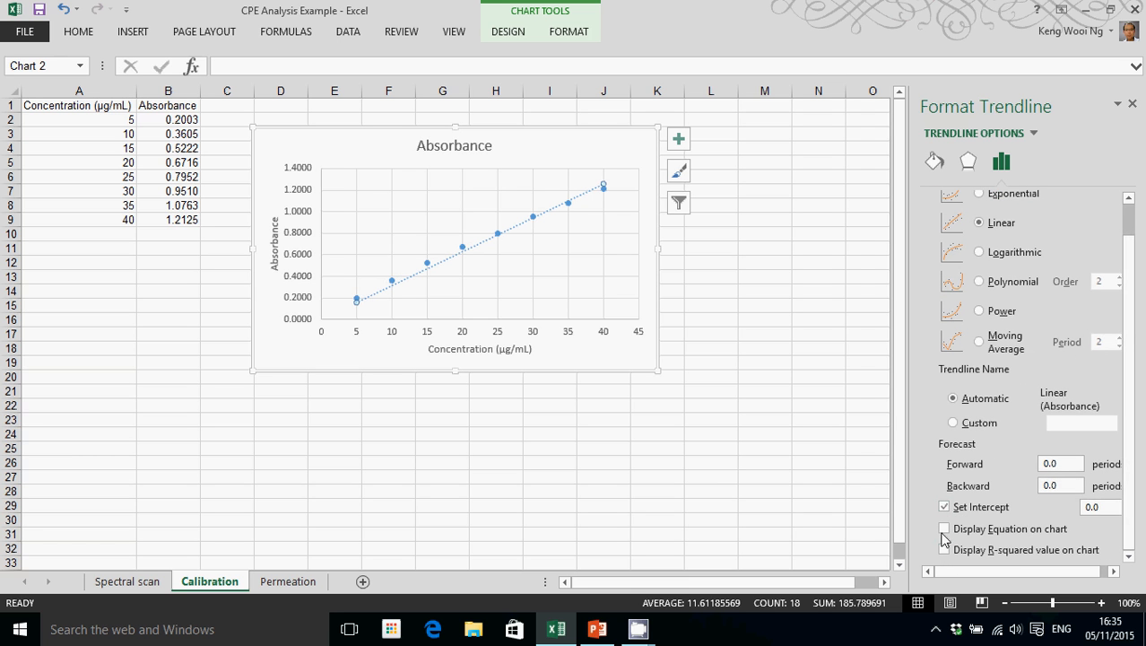
{"action": "left_click", "coordinate": [944, 528]}
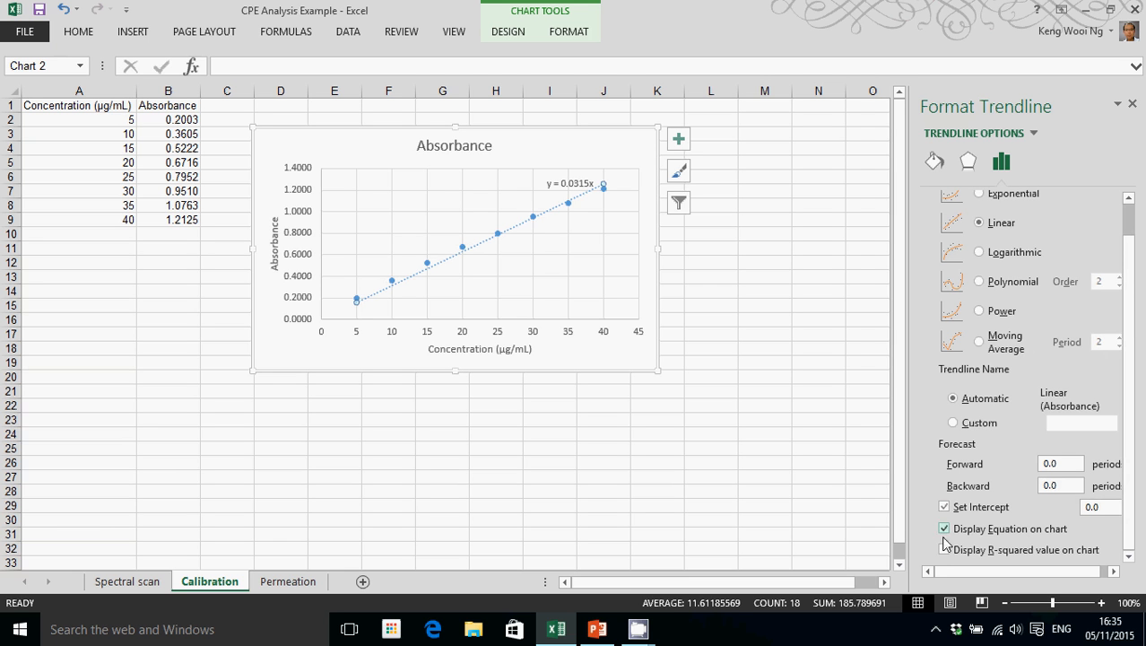
{"action": "left_click", "coordinate": [945, 548]}
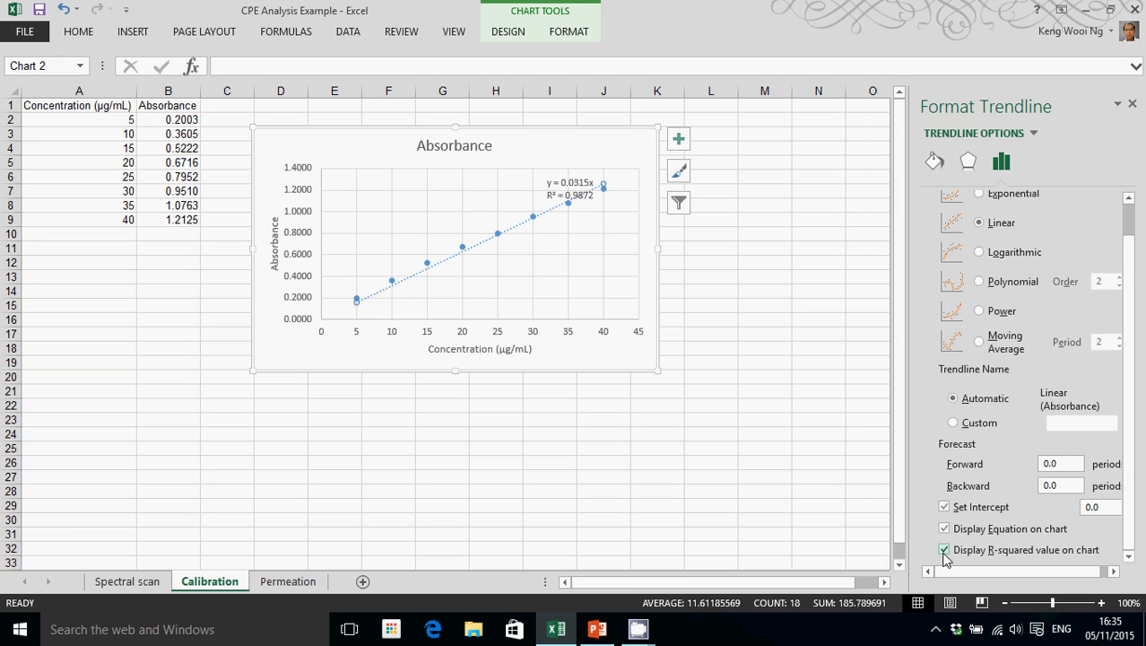
{"action": "left_click", "coordinate": [944, 550]}
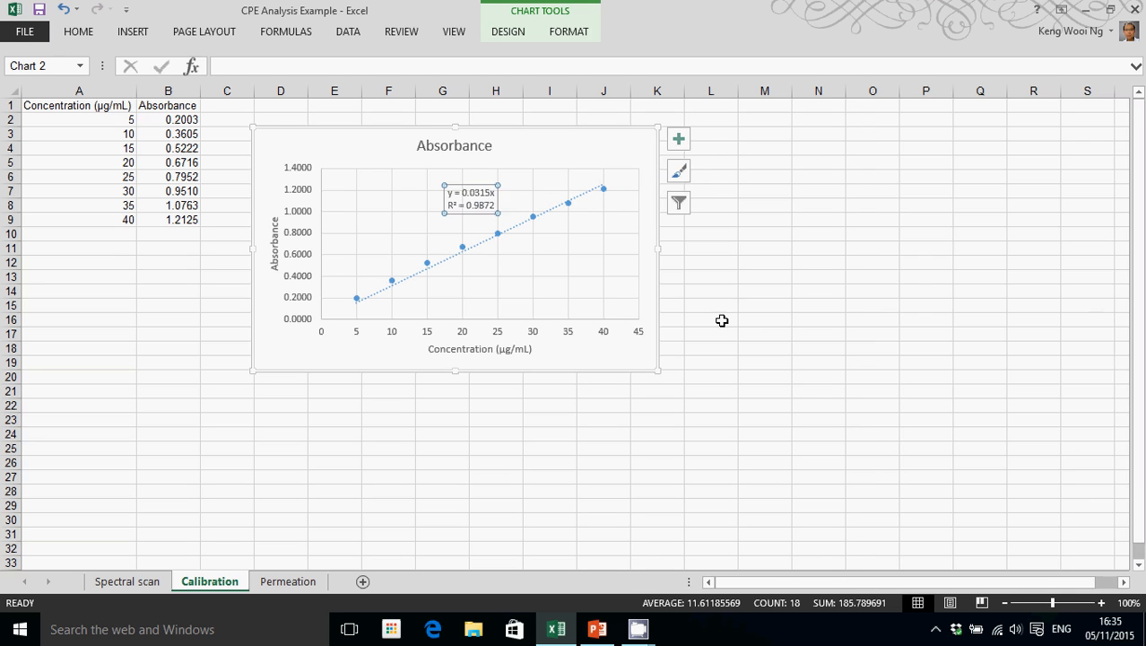
{"action": "left_click", "coordinate": [711, 319]}
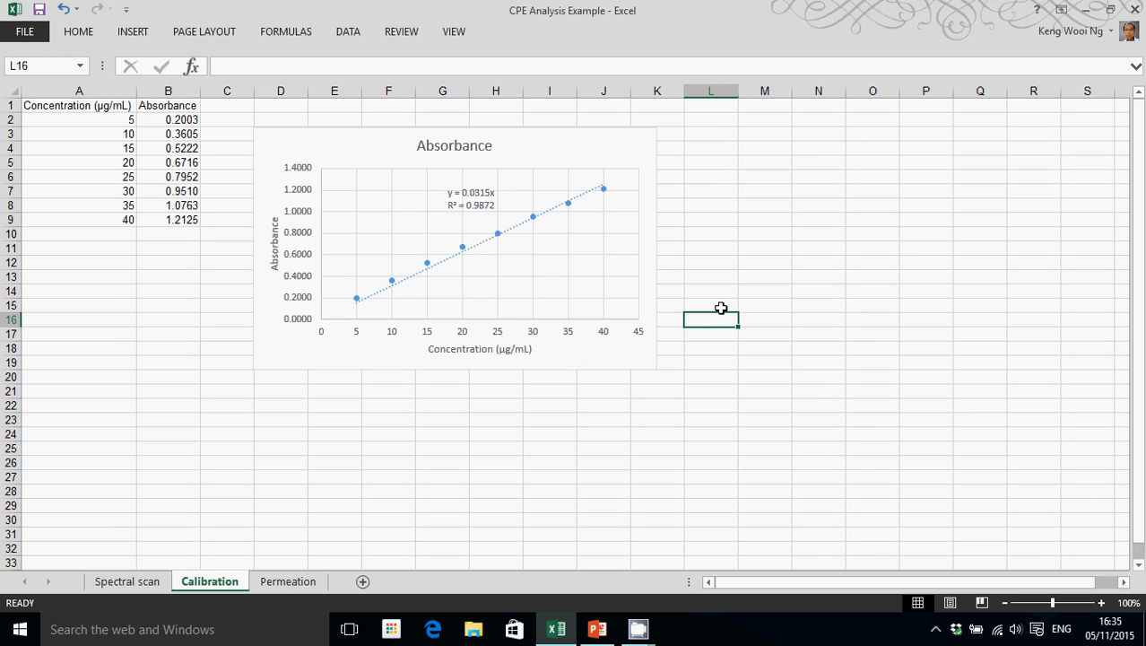